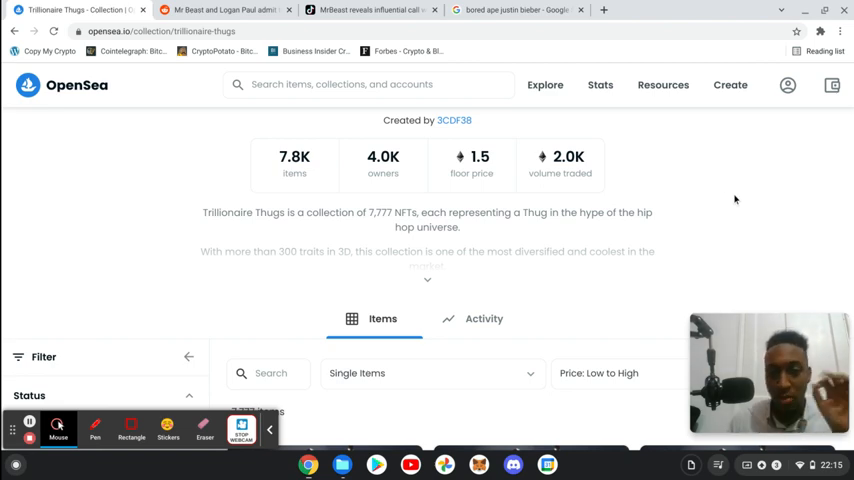
Scroll through the Trillionaire Thugs collection page and switch browser tabs
scroll(up, 3)
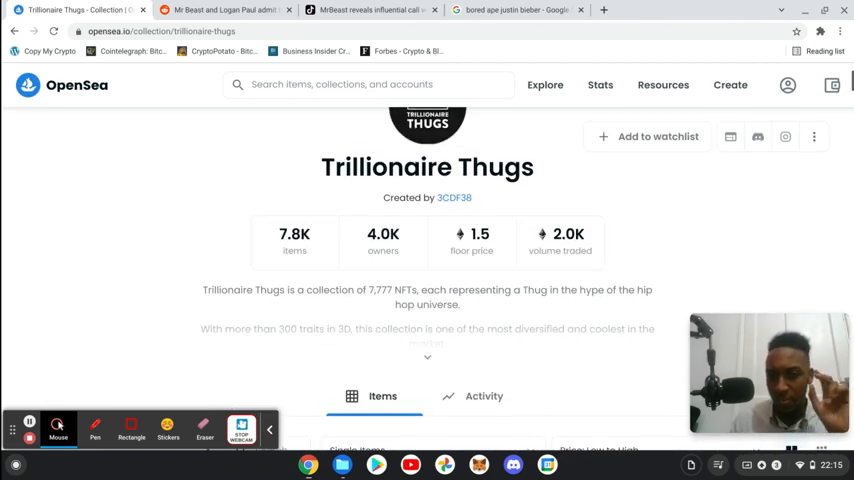
scroll(down, 3)
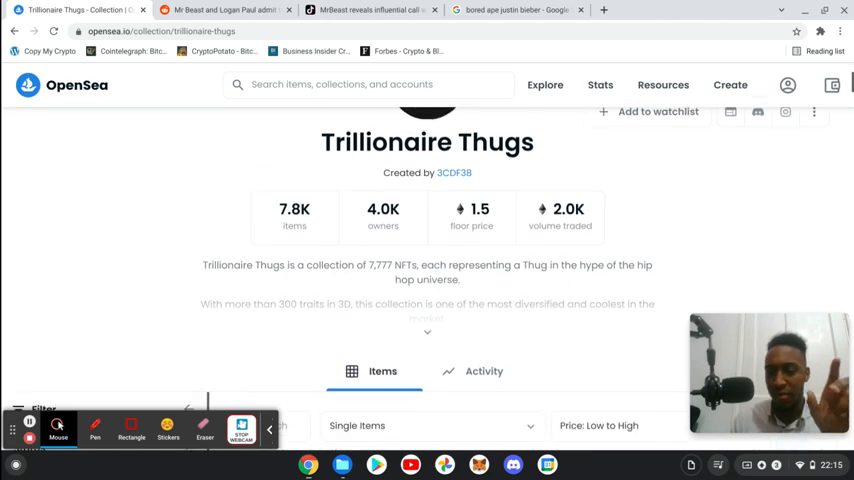
scroll(down, 3)
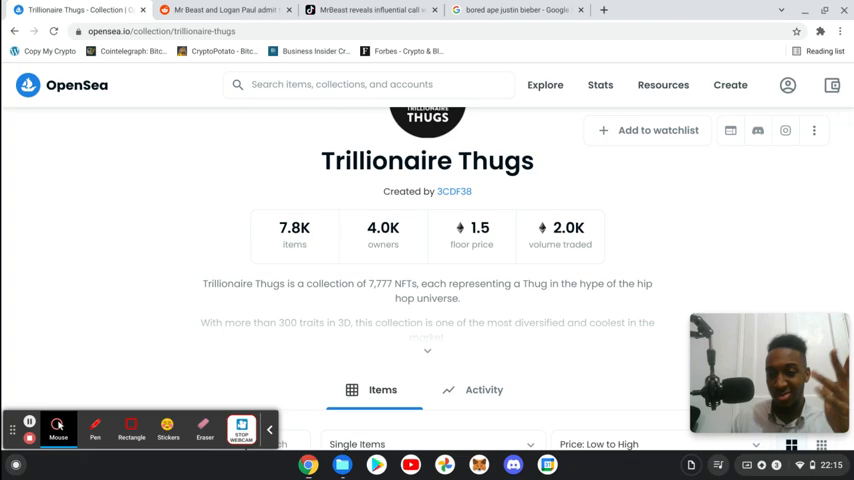
scroll(down, 3)
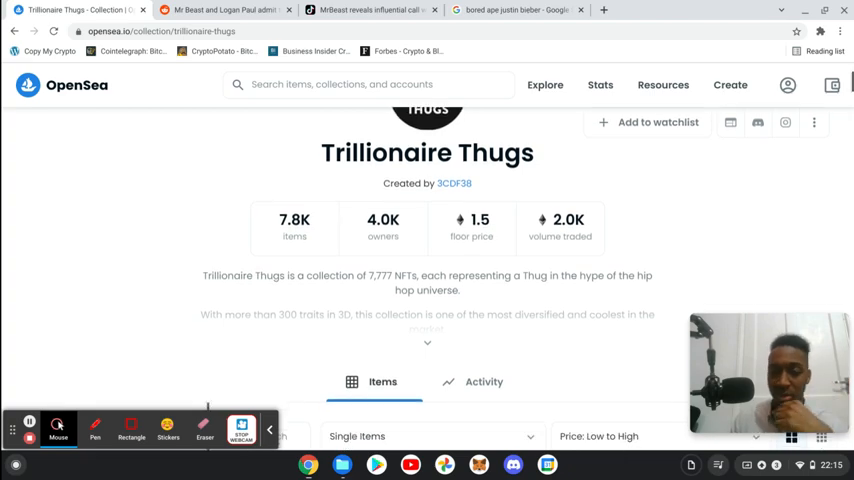
scroll(down, 3)
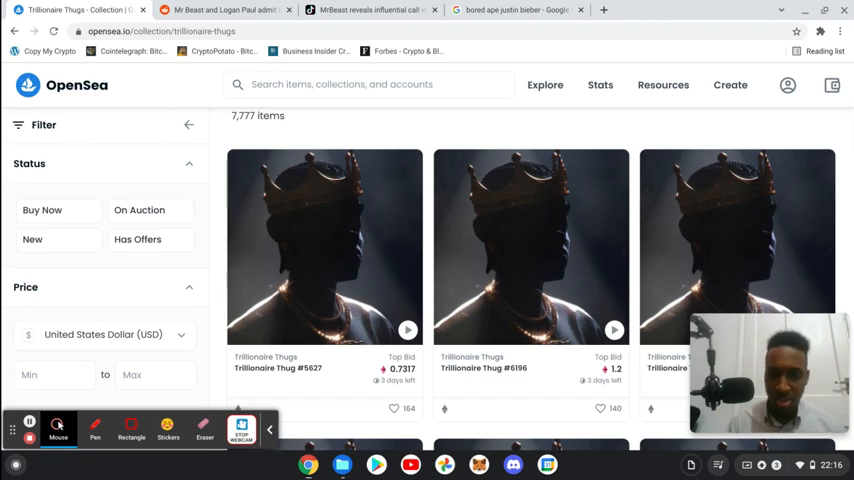
scroll(down, 3)
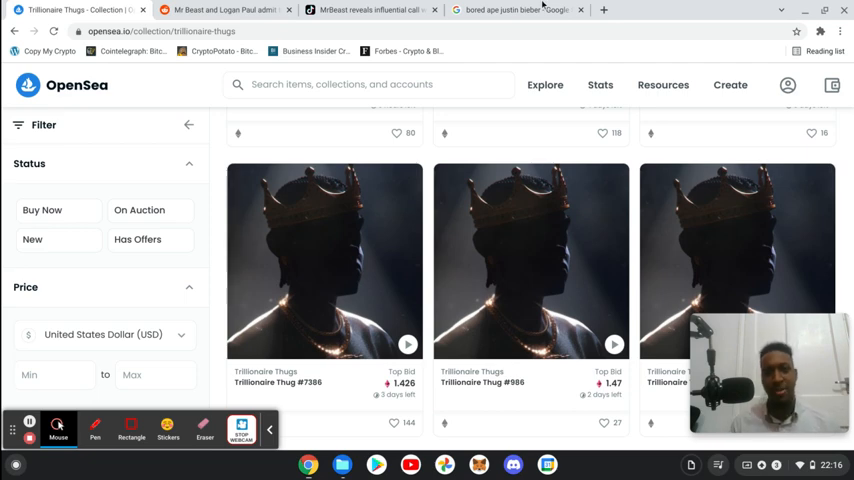
click(515, 10)
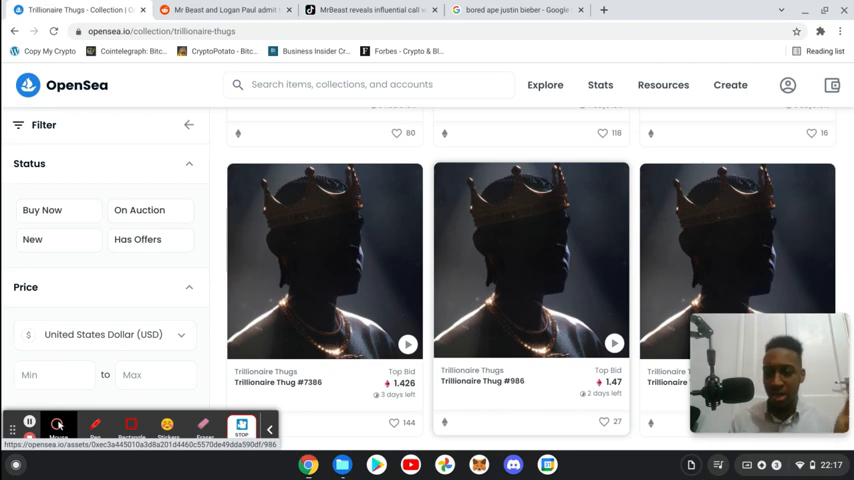
mouse_move(476, 245)
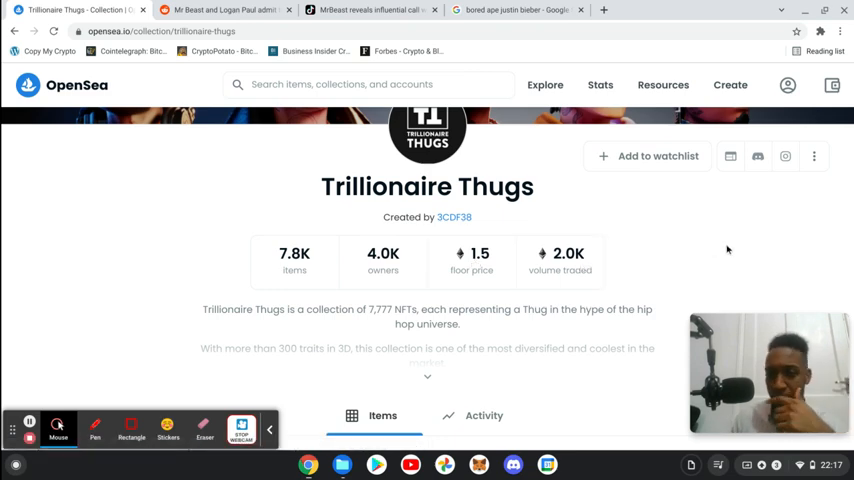
Sort the Trillionaire Thugs items by Recently Sold, showing #6644 at 1.5 and #4213 at 1.6
scroll(down, 3)
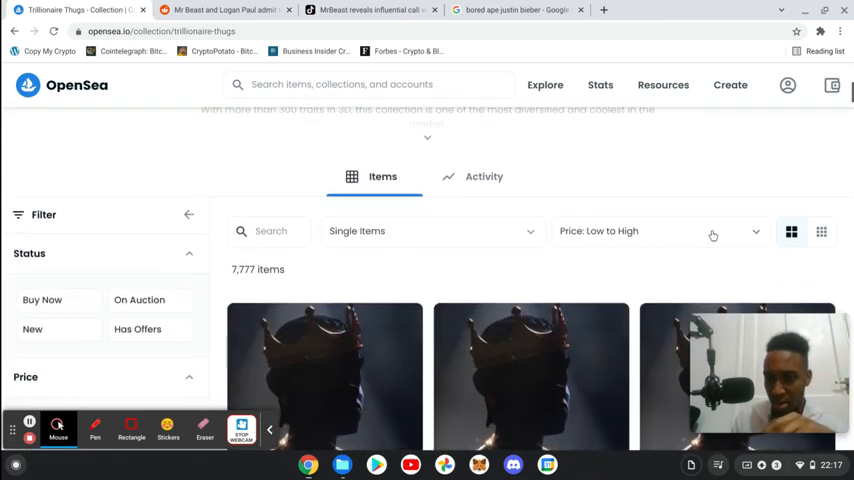
click(655, 231)
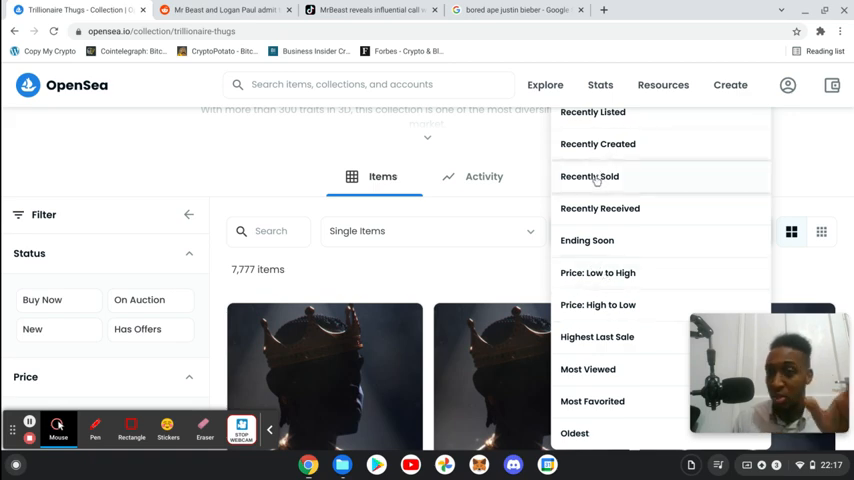
click(589, 176)
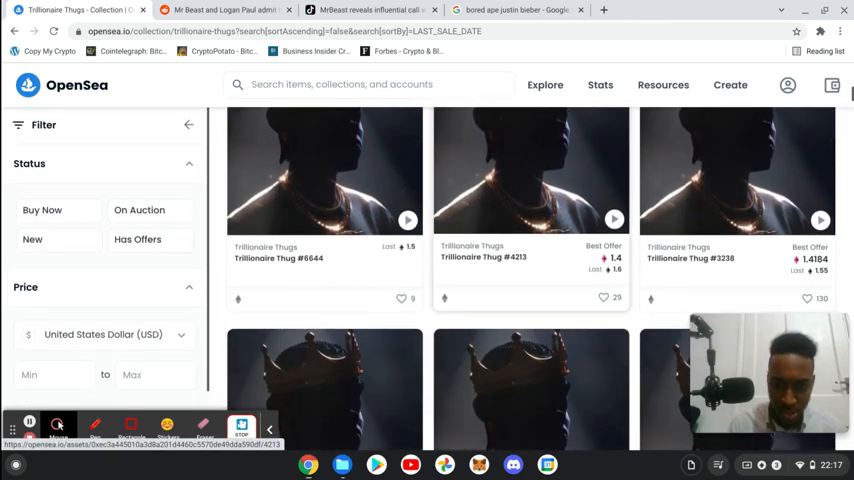
scroll(down, 3)
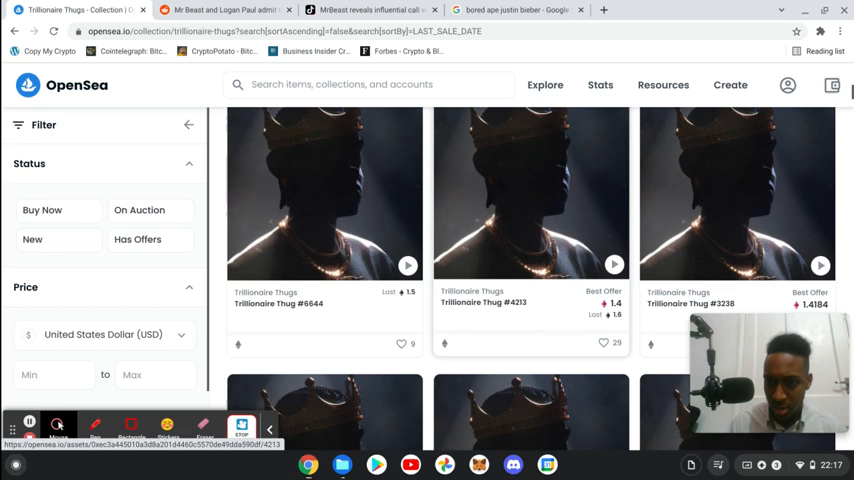
scroll(down, 3)
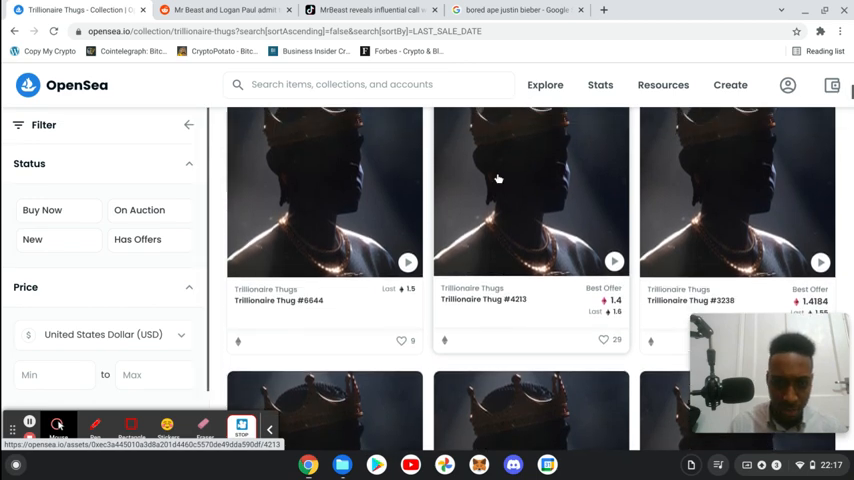
Review Thug #6644's price history and activity (0.398, then 1.5), then close its tab
click(324, 190)
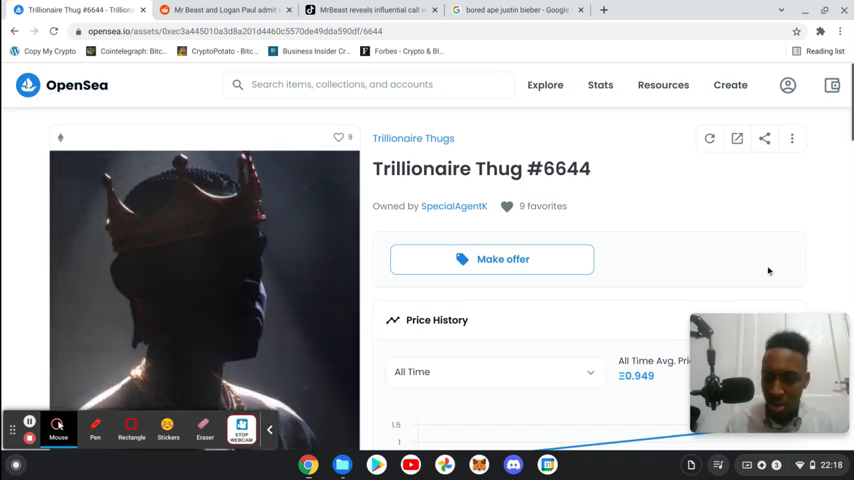
scroll(down, 3)
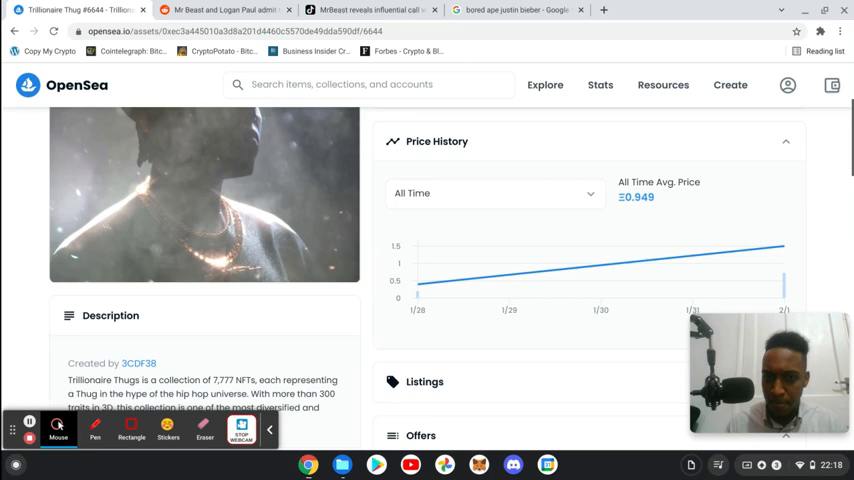
scroll(down, 3)
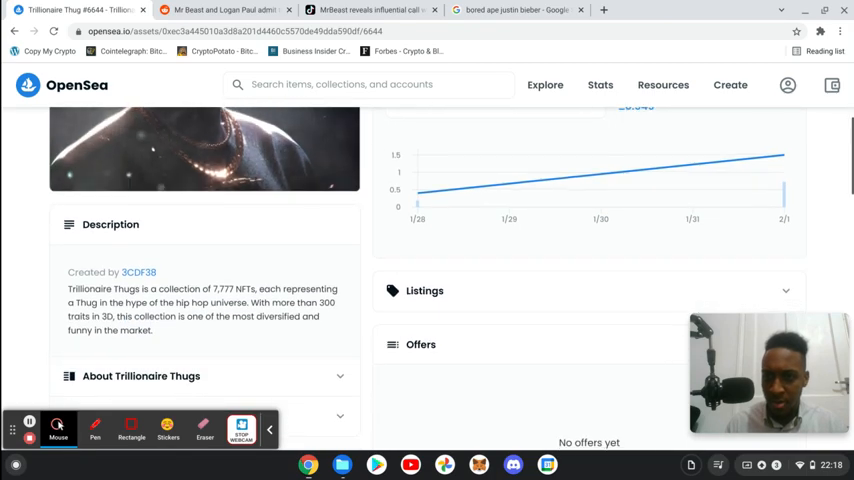
scroll(down, 3)
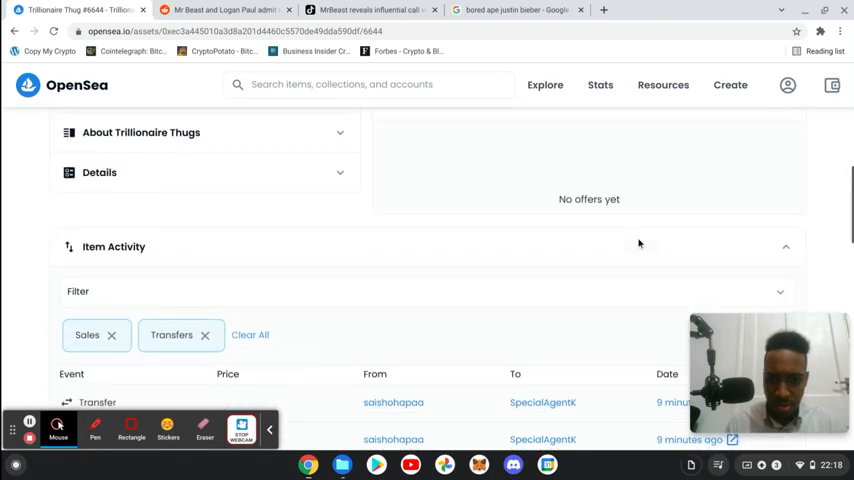
scroll(down, 3)
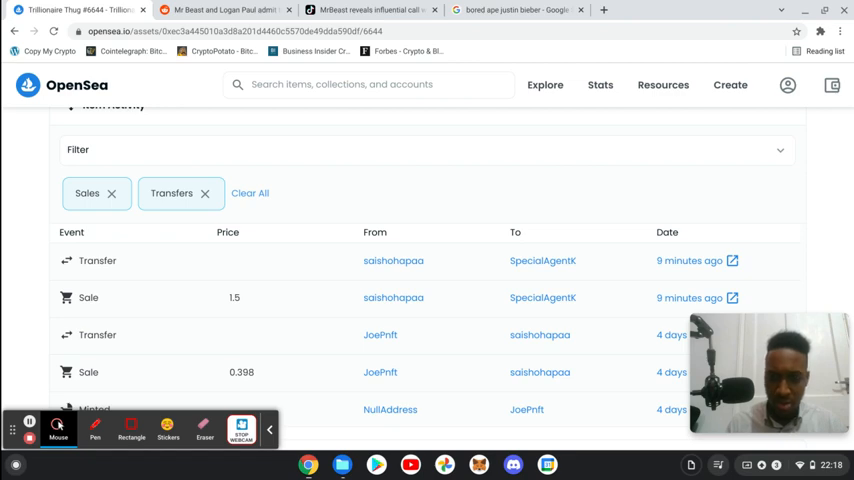
scroll(down, 3)
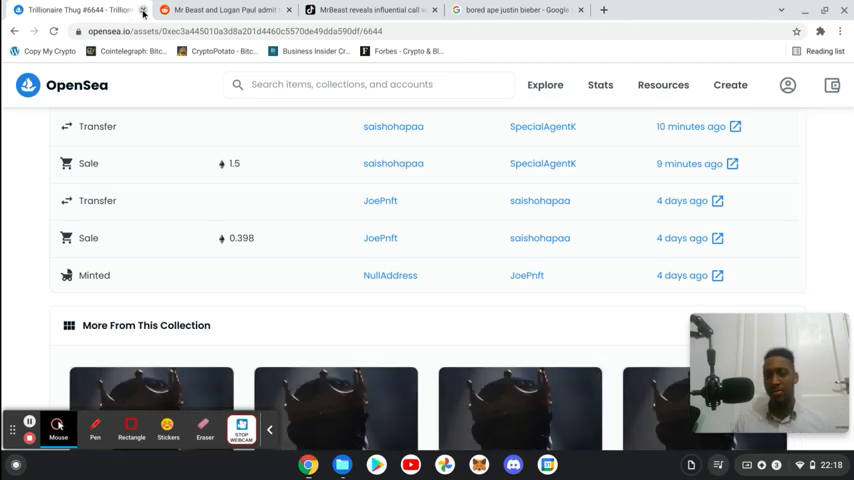
click(143, 9)
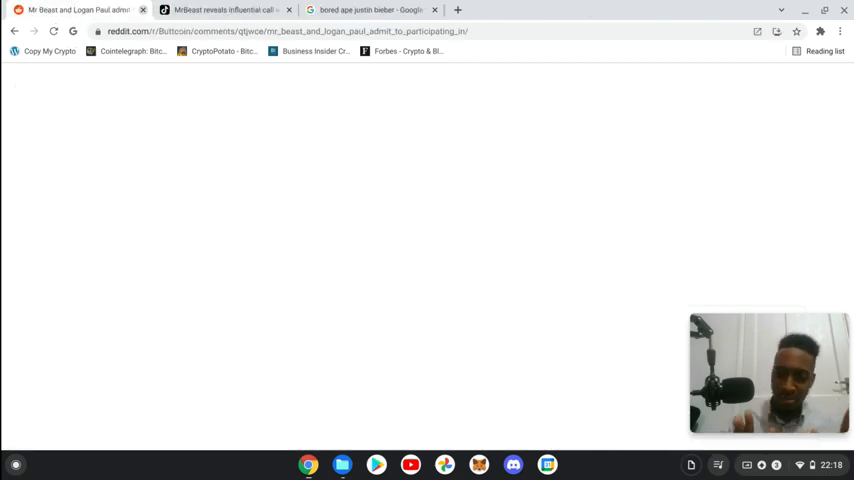